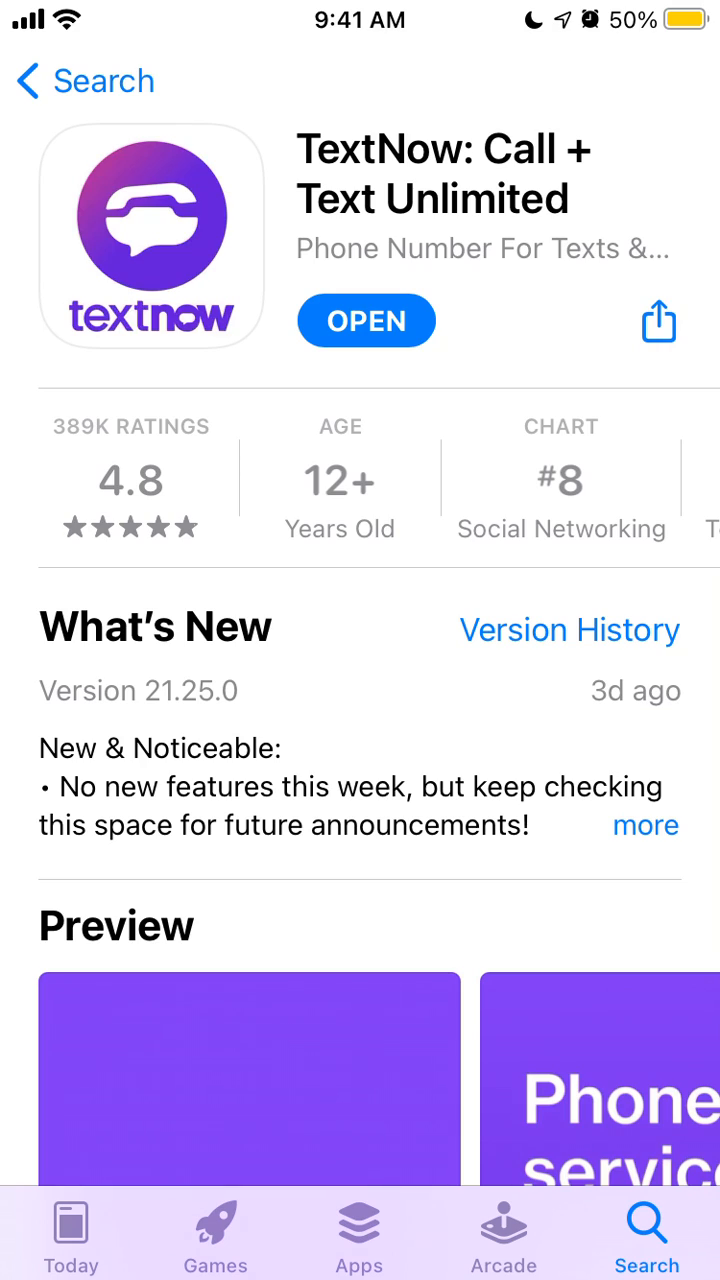
Launch TextNow from its App Store listing and choose Sign Up on the welcome screen.
scroll("down", 3)
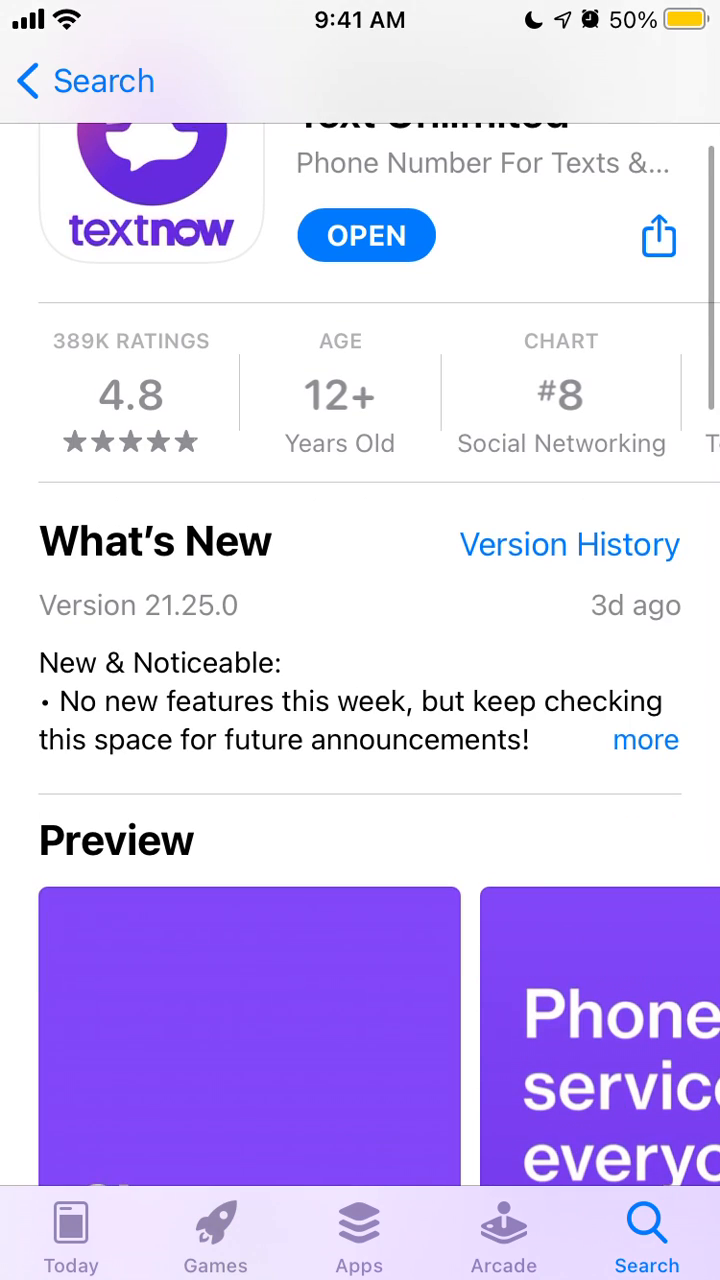
scroll("down", 3)
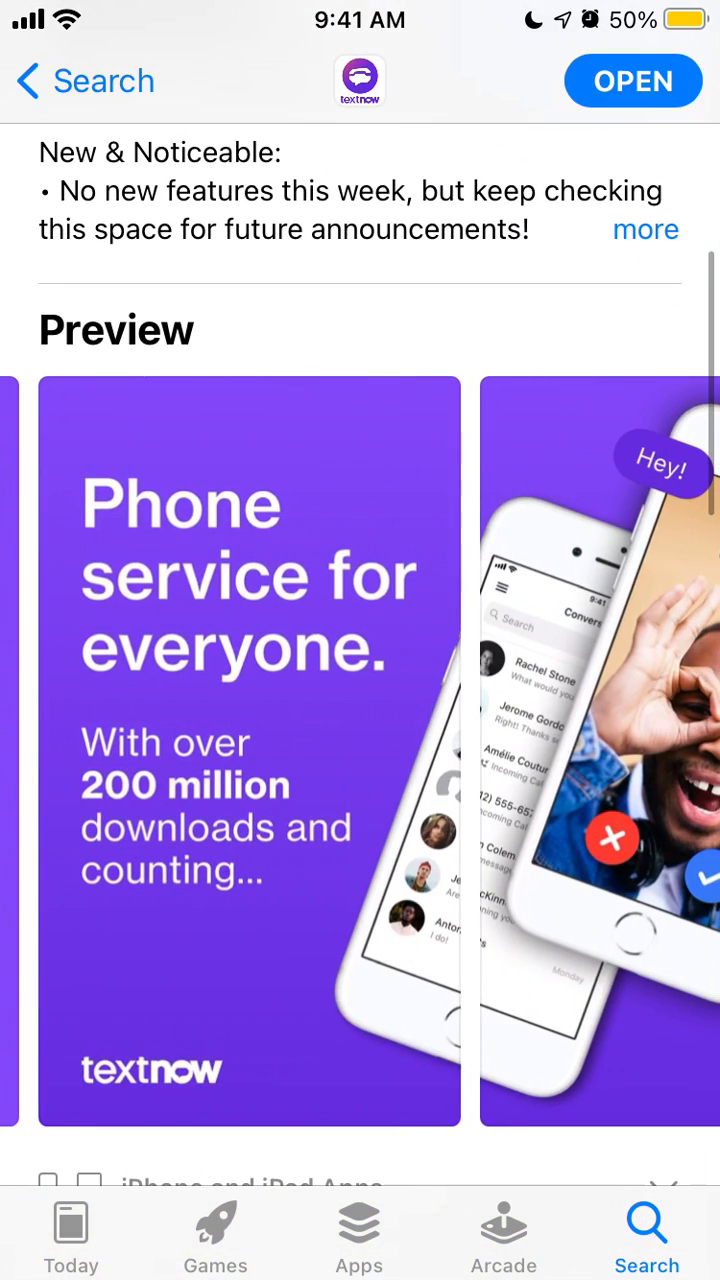
scroll("left", 3)
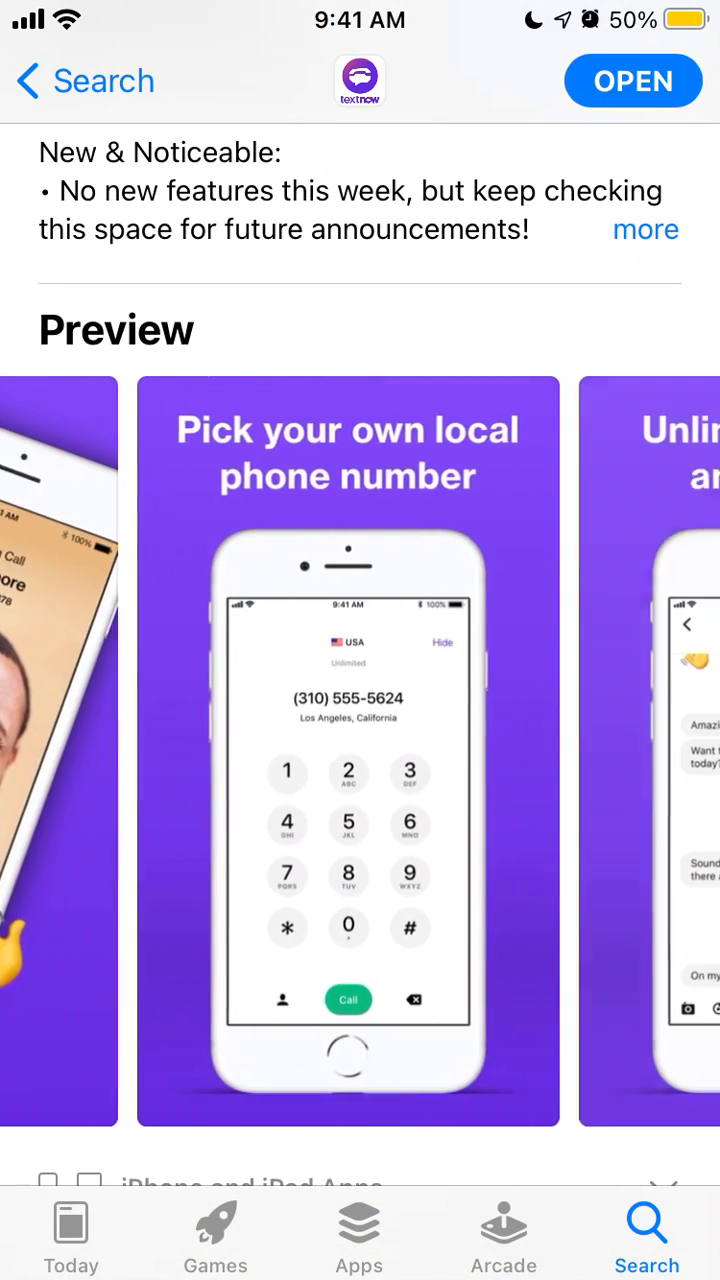
scroll("left", 3)
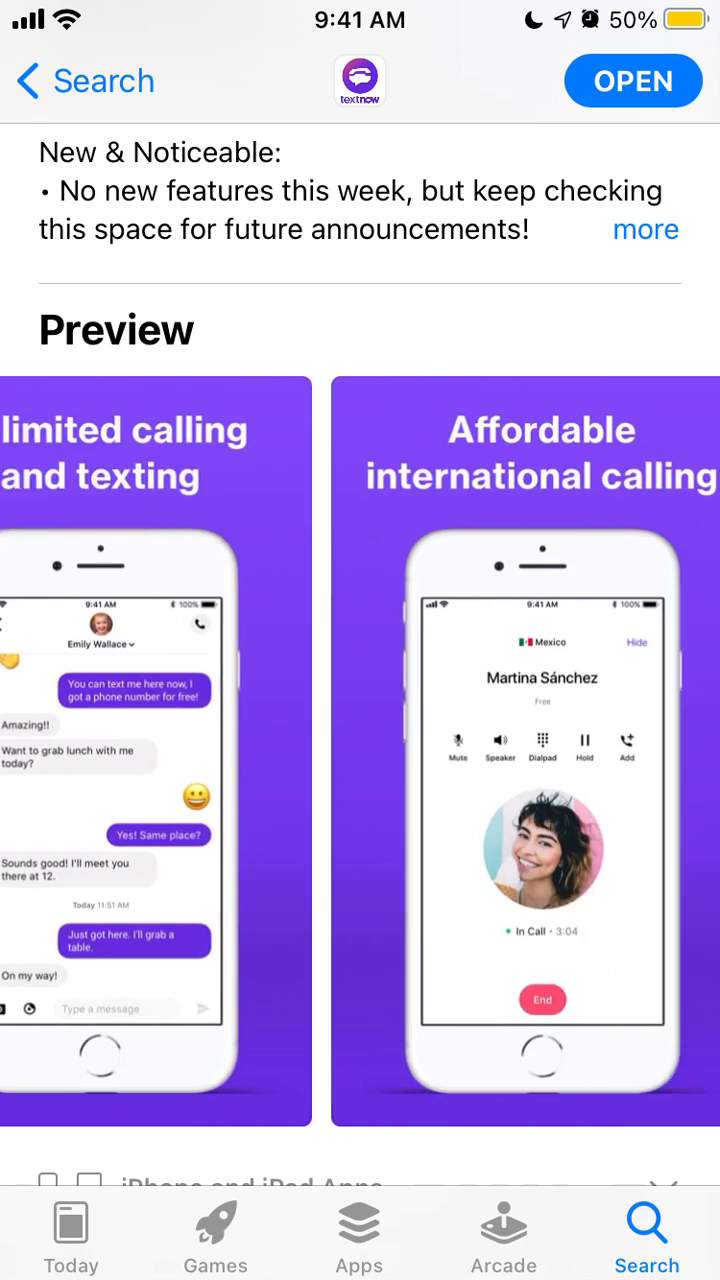
scroll("left", 3)
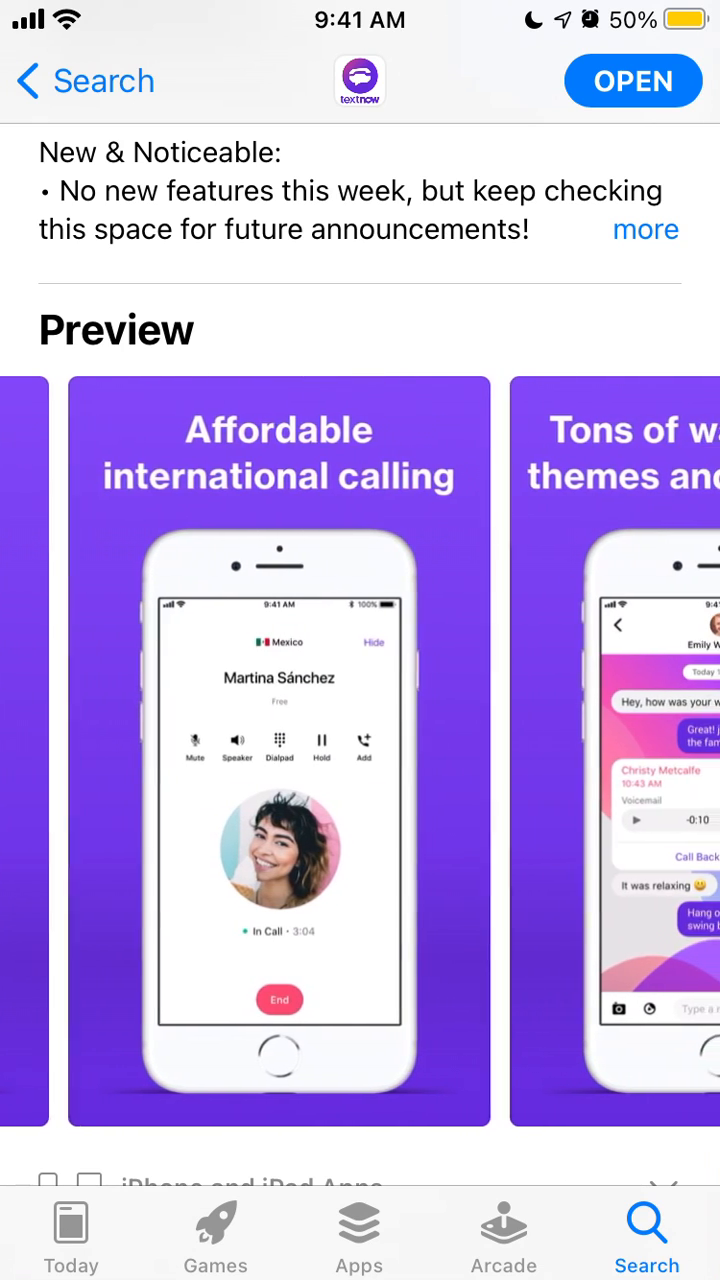
scroll("left", 3)
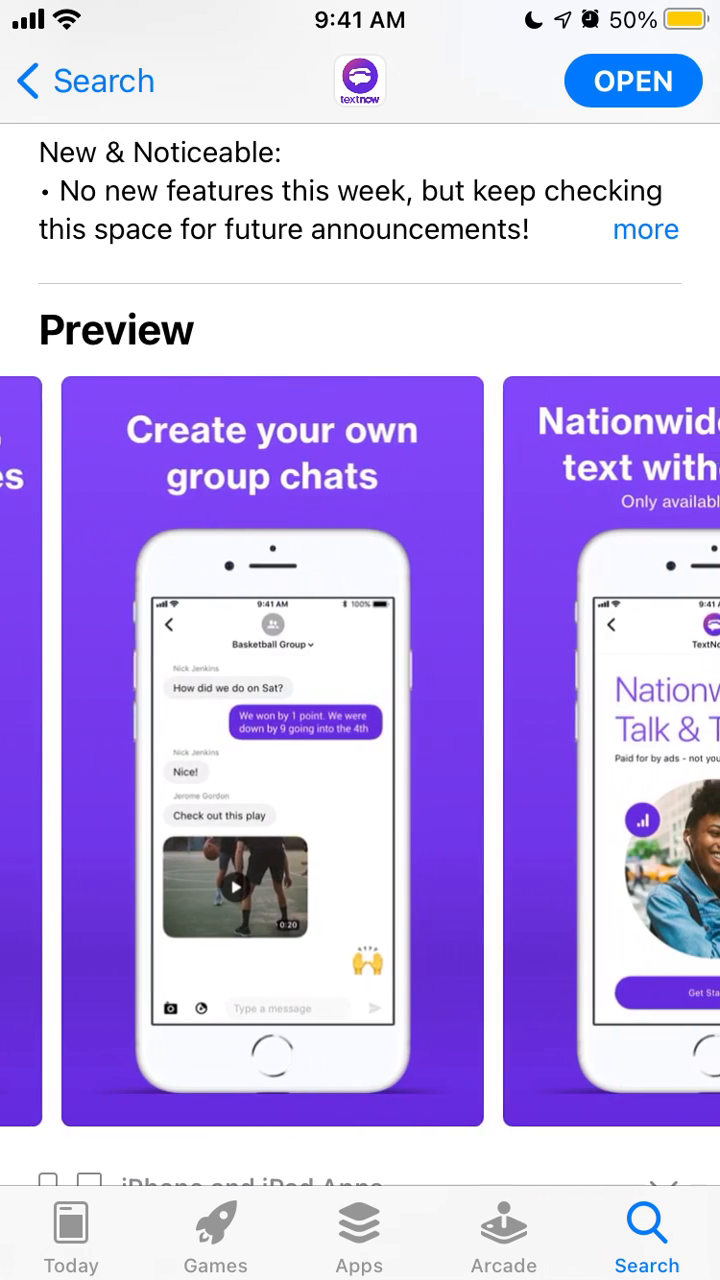
scroll("down", 3)
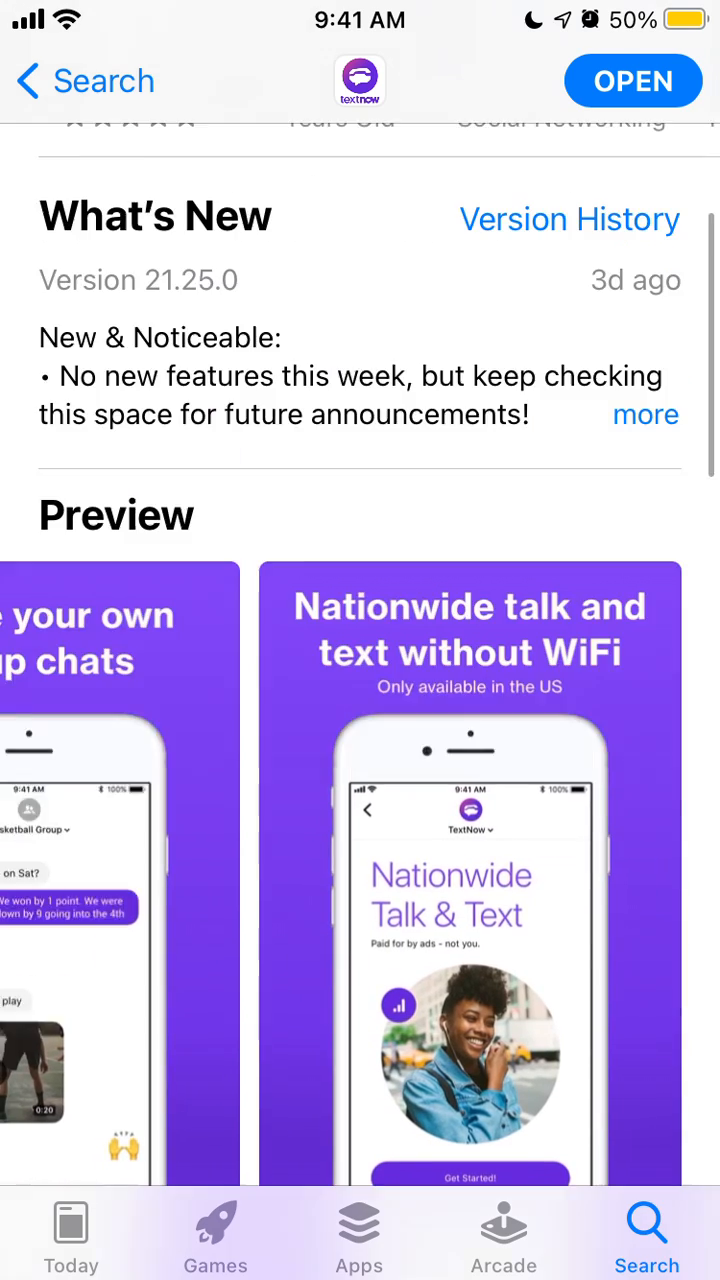
scroll("down", 3)
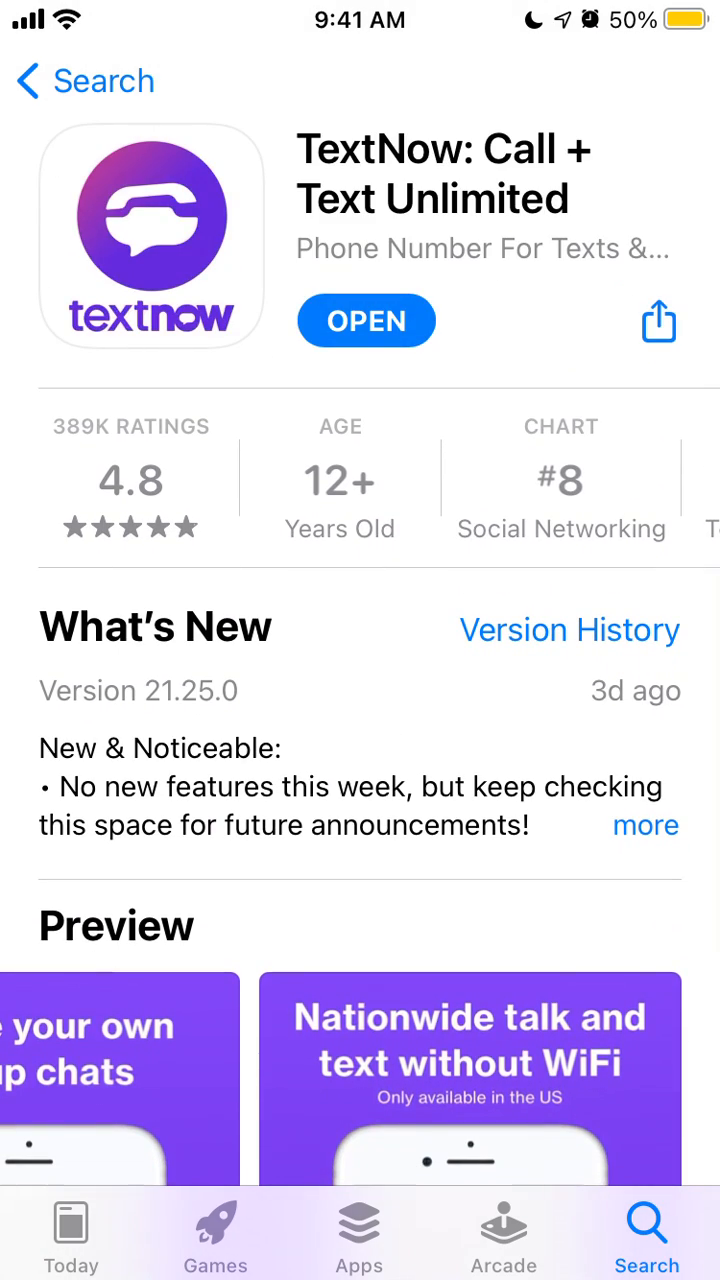
left_click(366, 320)
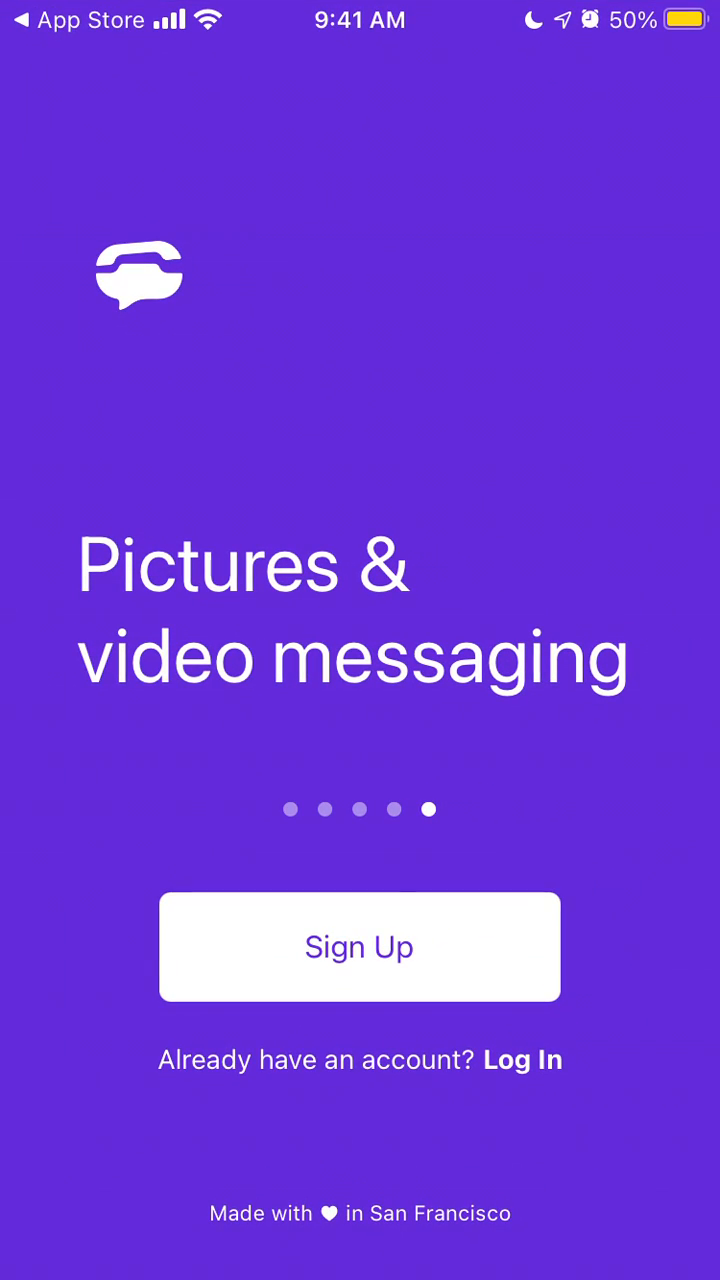
left_click(360, 946)
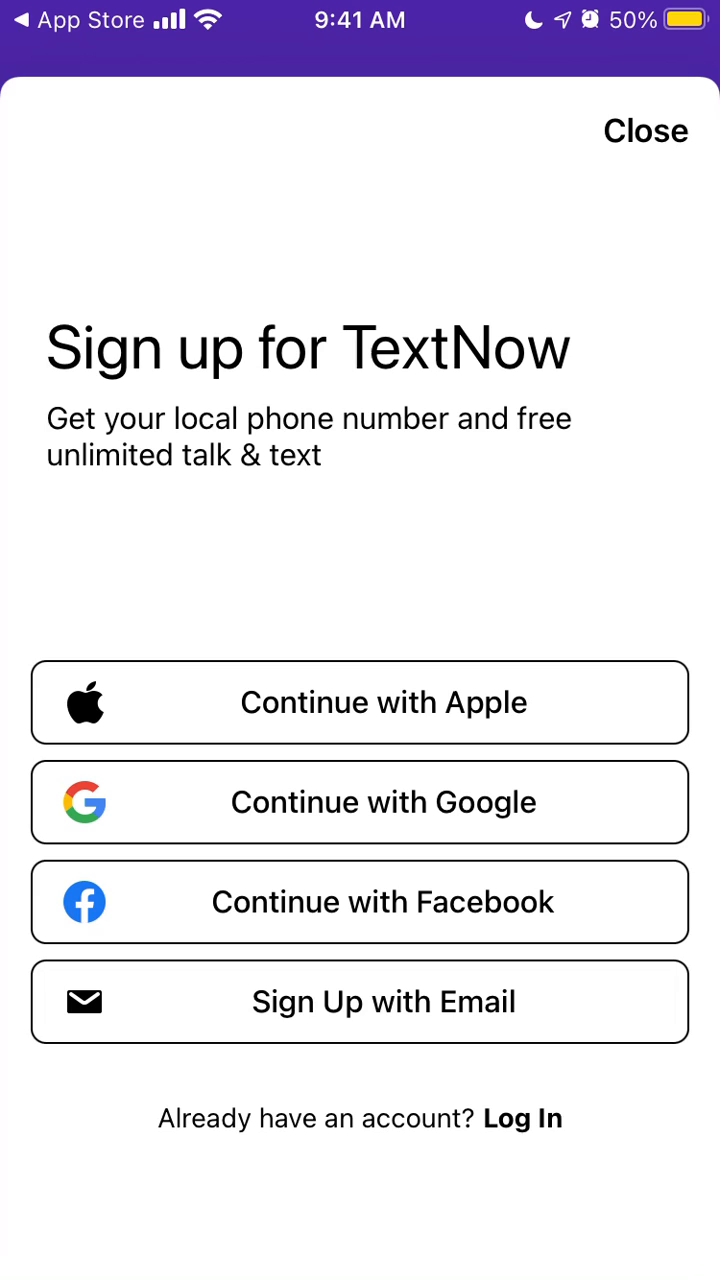
Try Continue with Apple confirmed via Touch ID, then dismiss the 'not available in your area' alert.
left_click(360, 701)
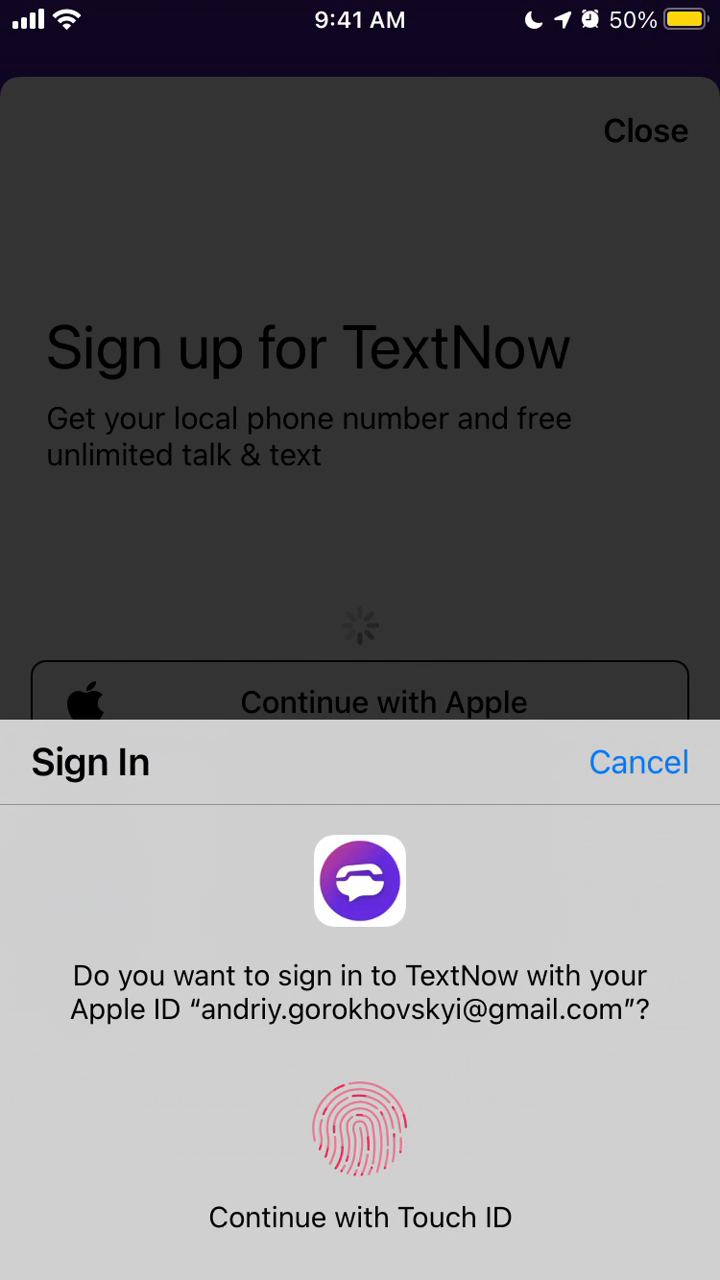
left_click(360, 1128)
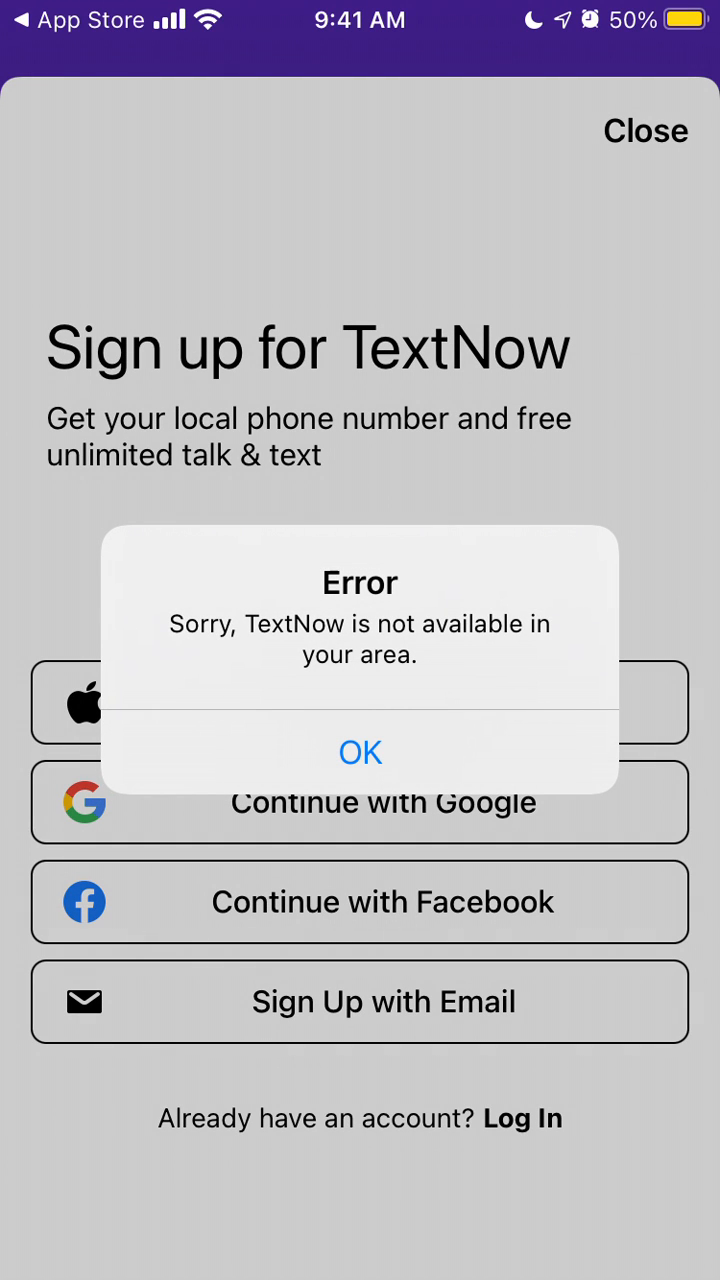
left_click(360, 752)
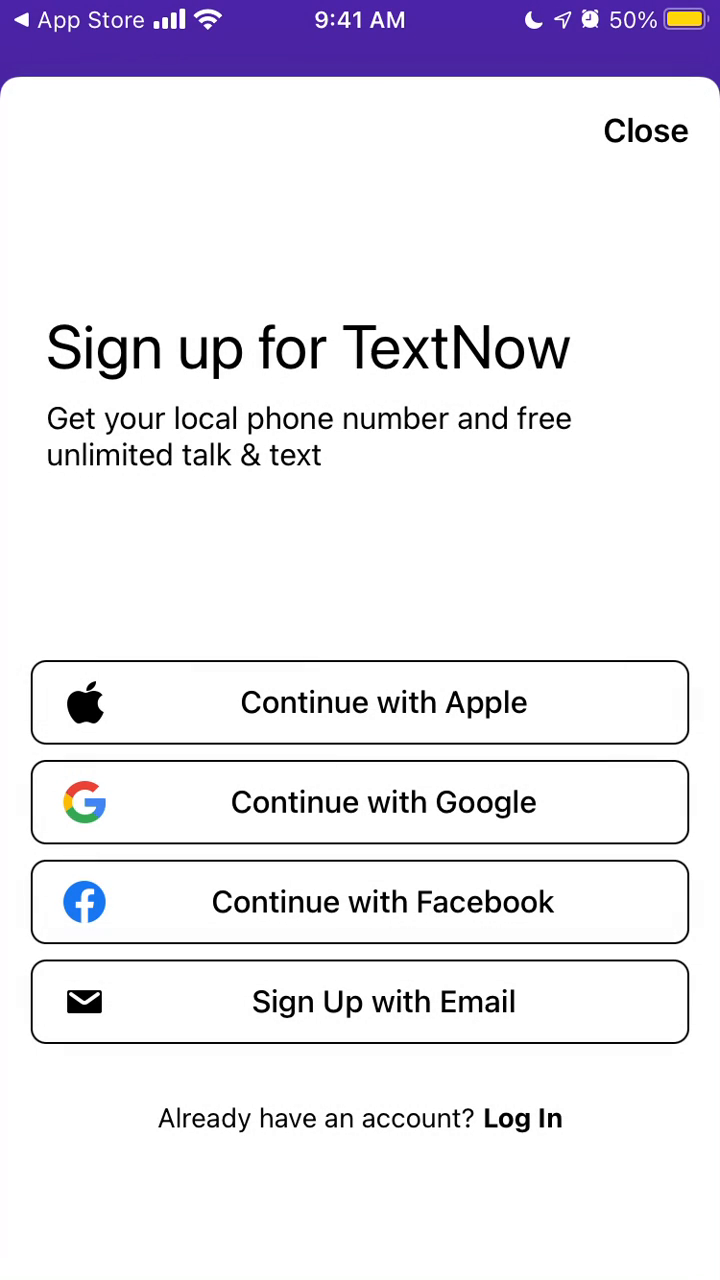
left_click(360, 1001)
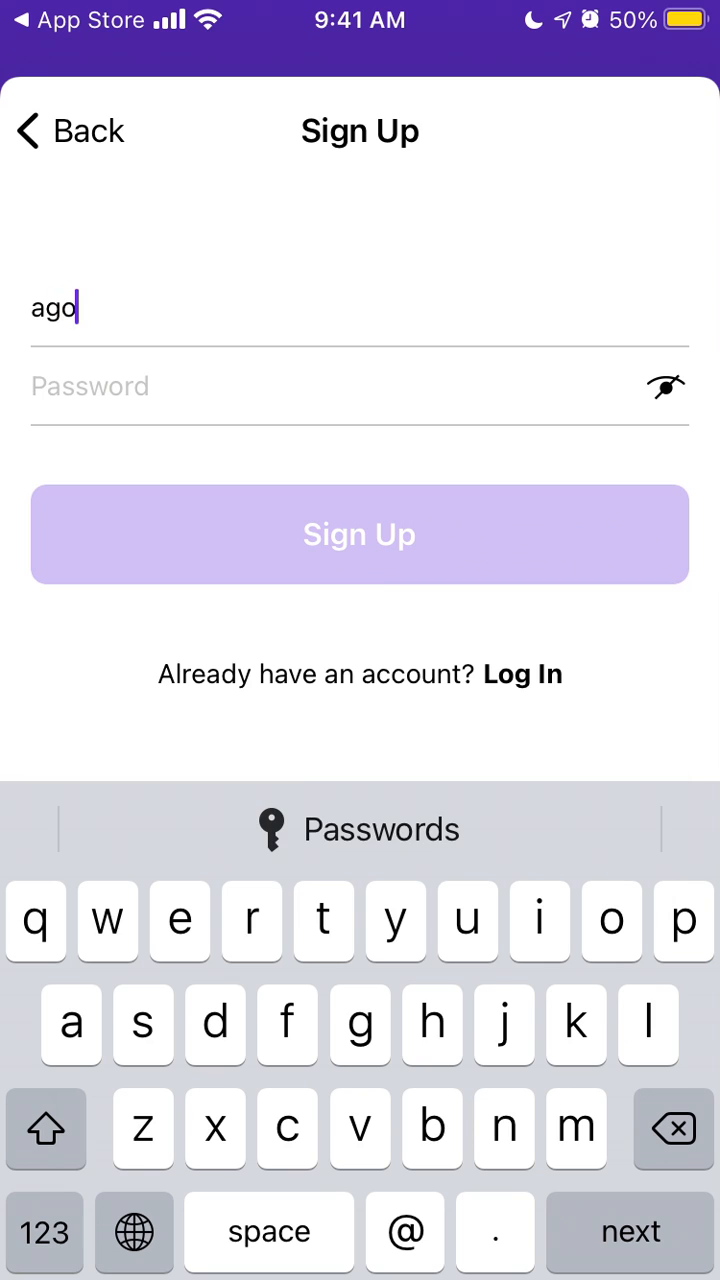
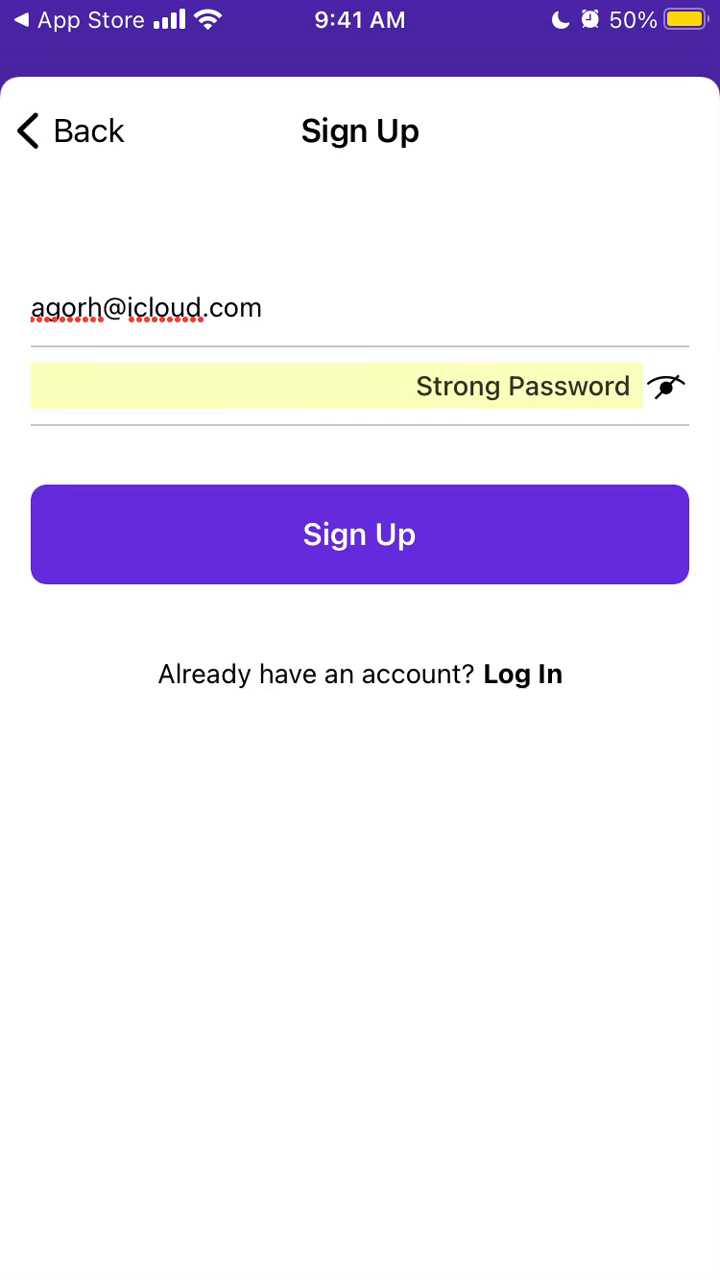
left_click(359, 534)
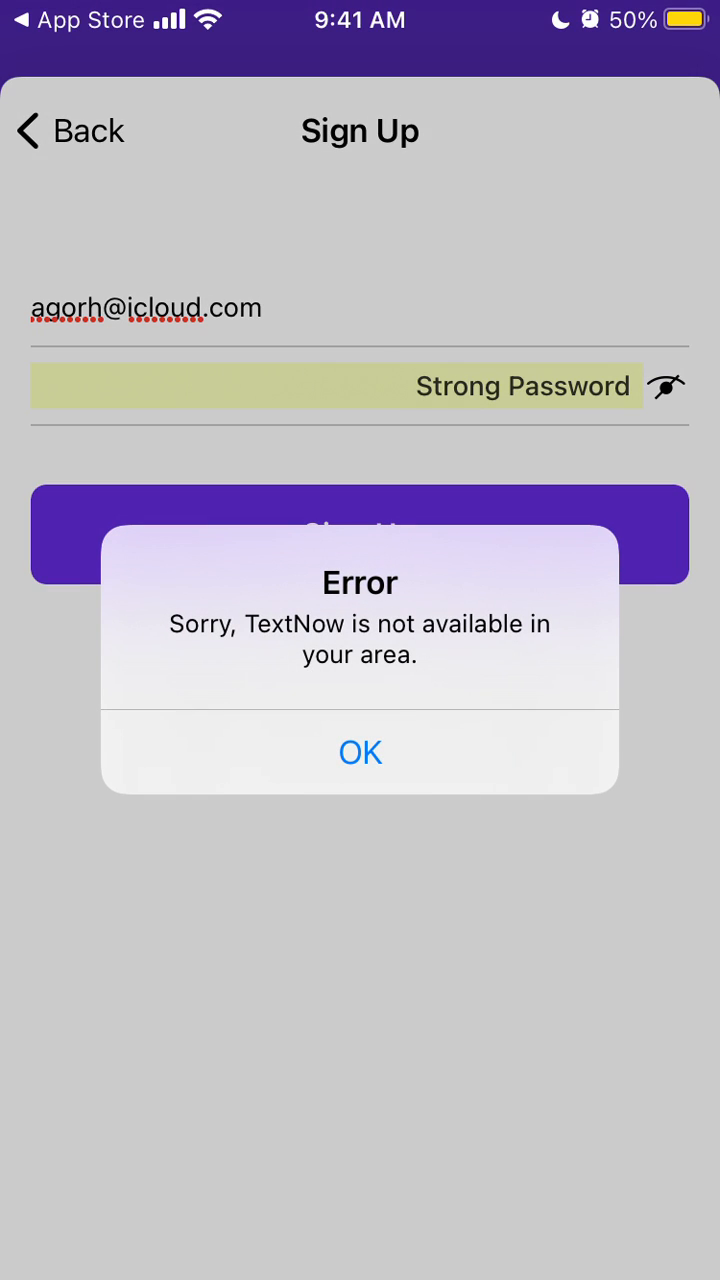
left_click(359, 752)
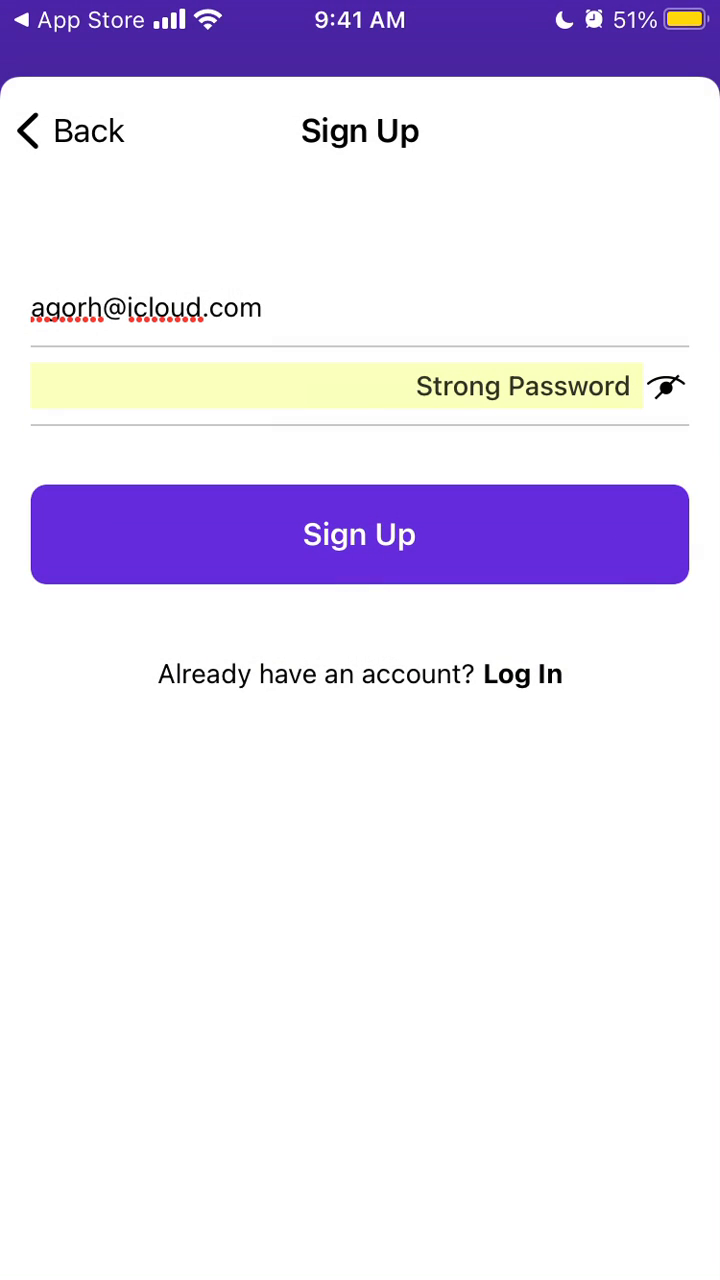